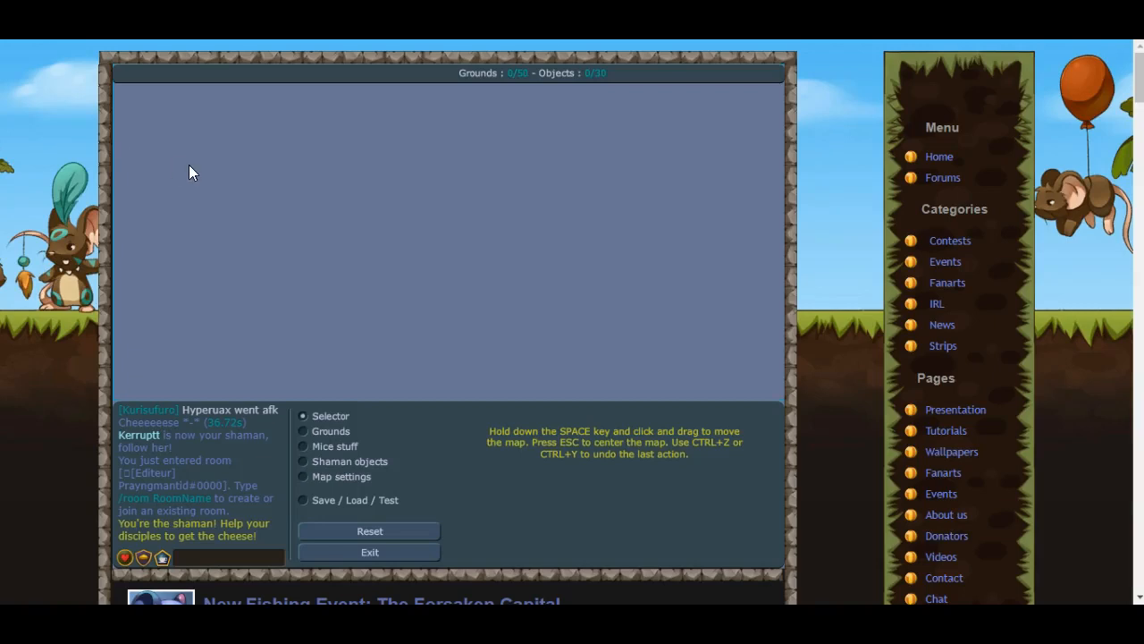
Choose Cloud ground and lay a first cloud strip across the top edge.
click(304, 431)
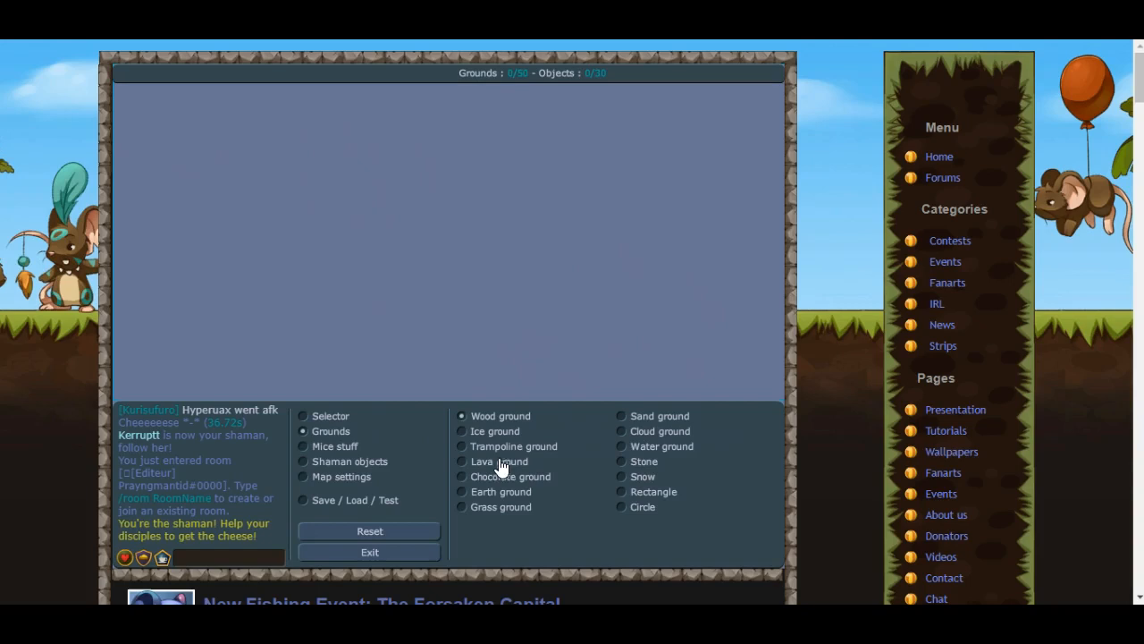
click(622, 431)
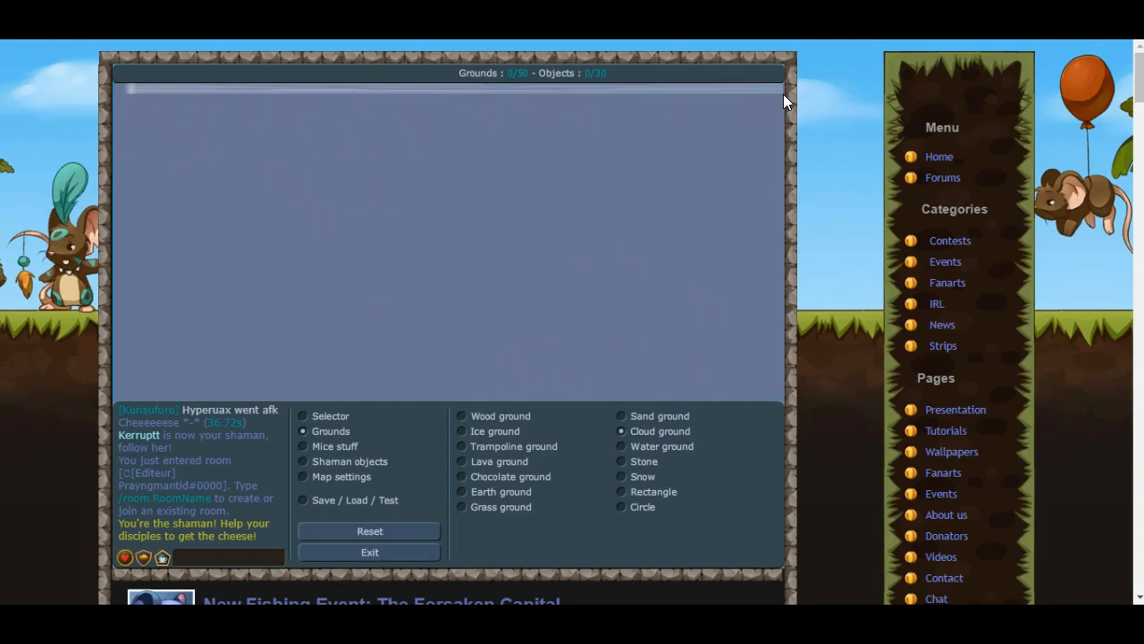
click(144, 111)
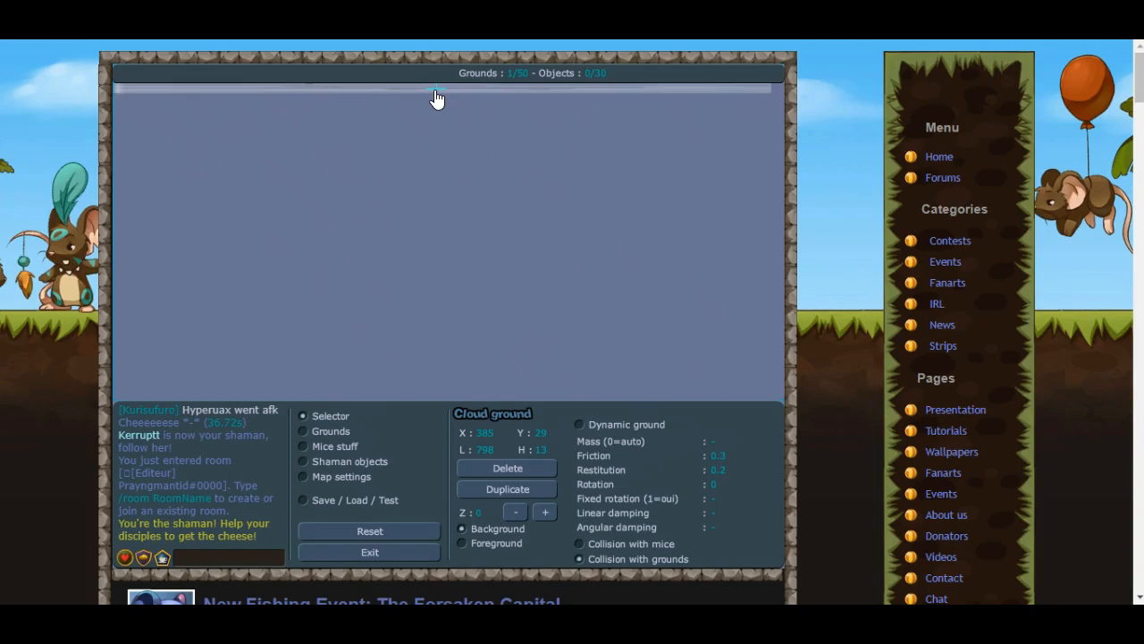
click(507, 468)
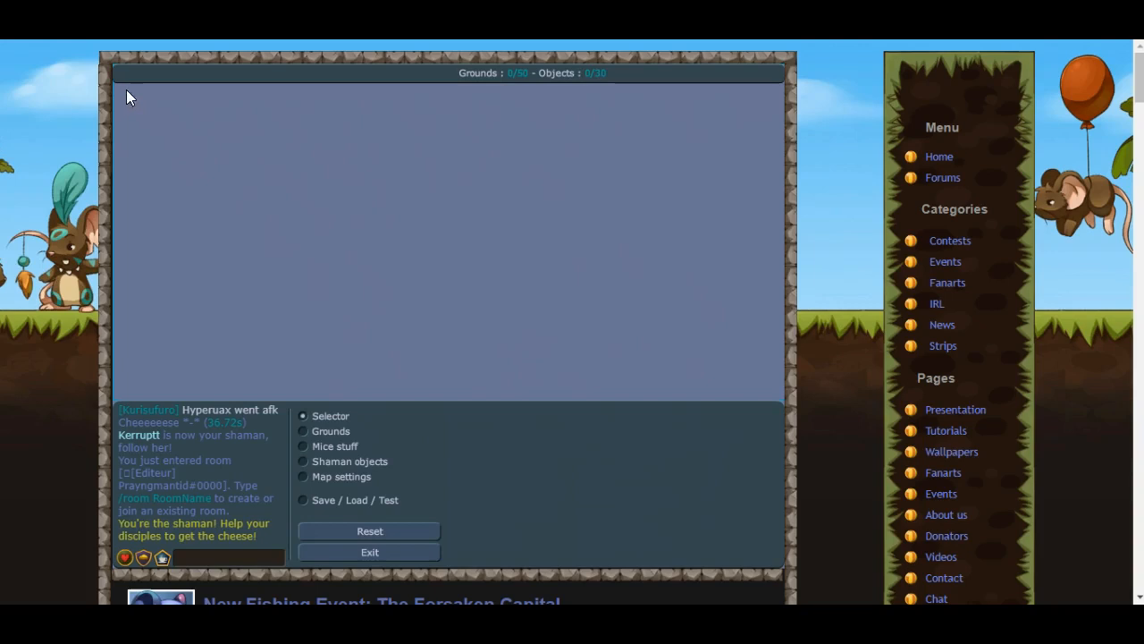
click(304, 431)
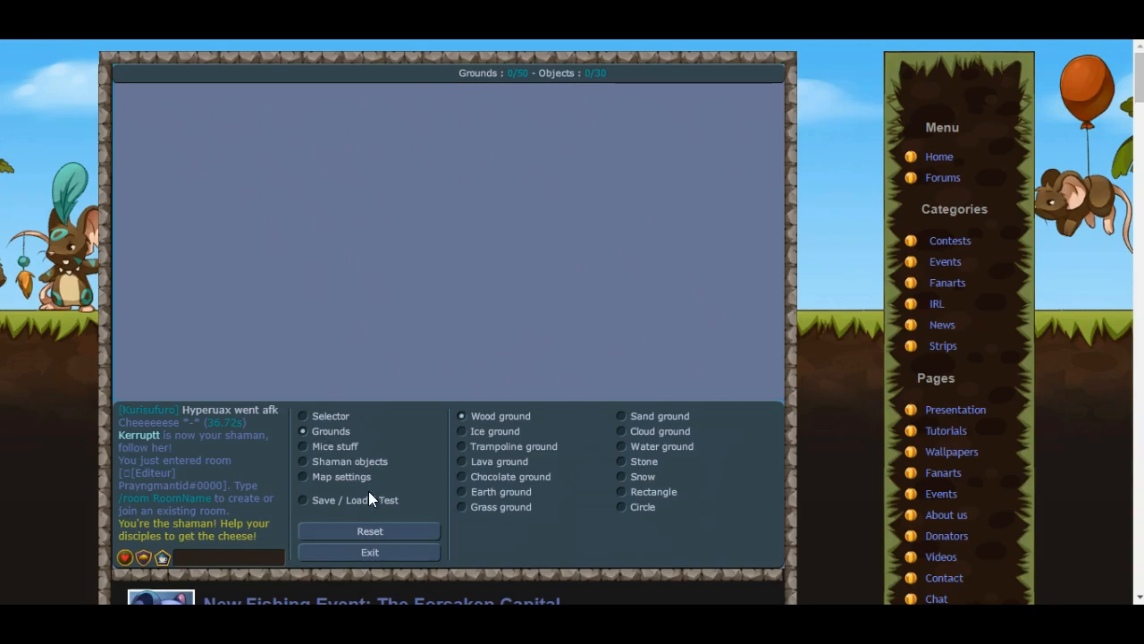
Run a test play of the map and return to the editor.
click(304, 501)
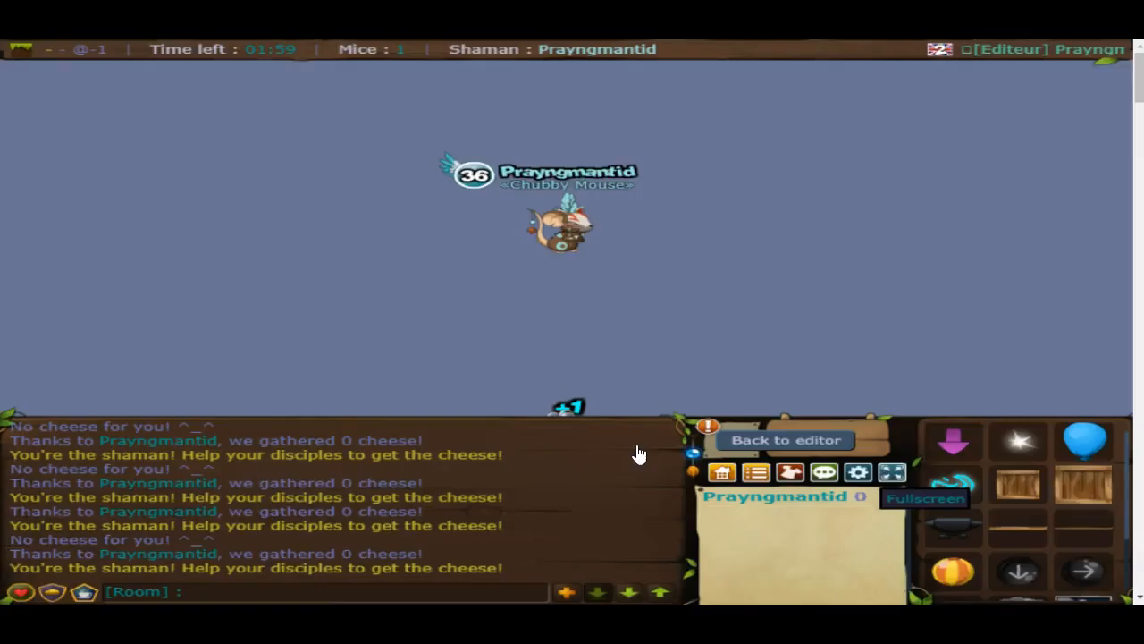
click(787, 440)
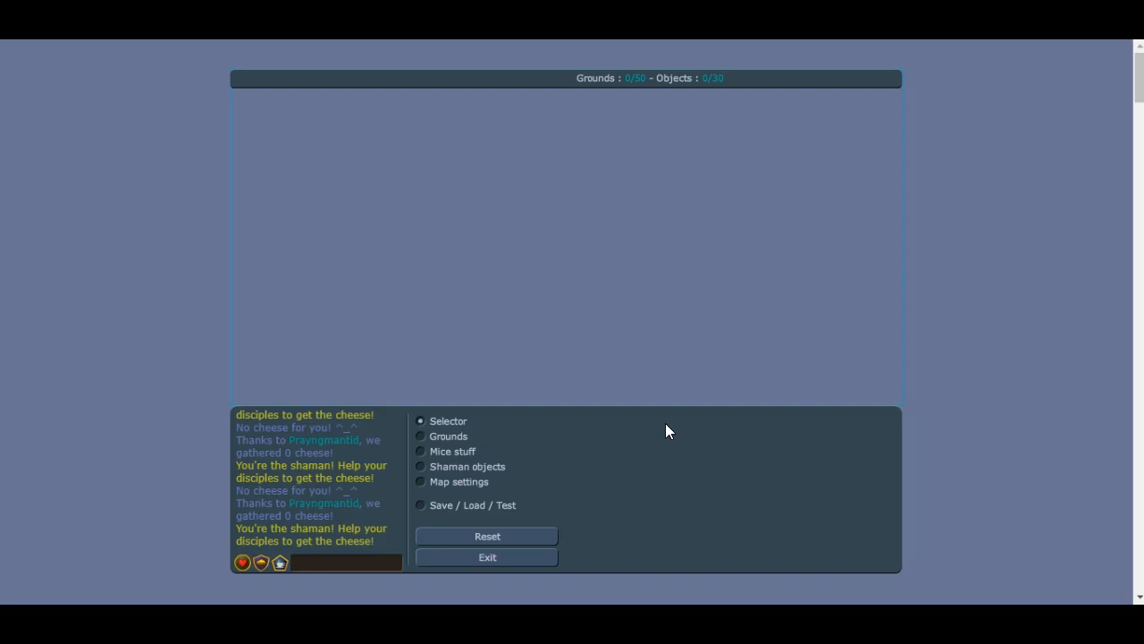
Draw cloud ground walls along the top edge and down the left and right sides.
click(420, 437)
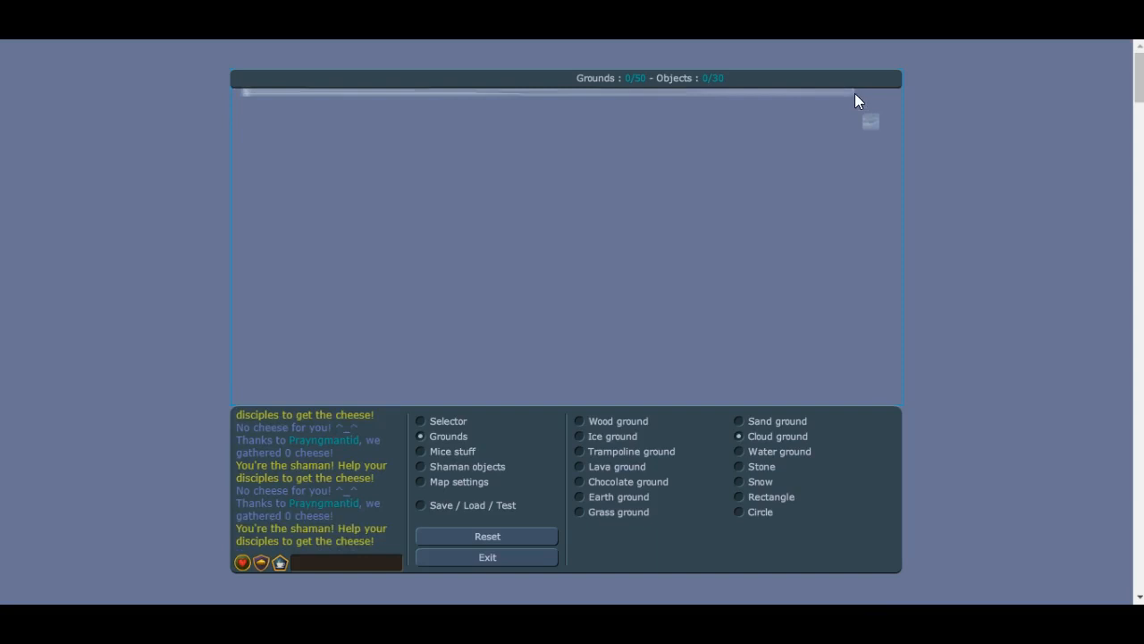
click(569, 105)
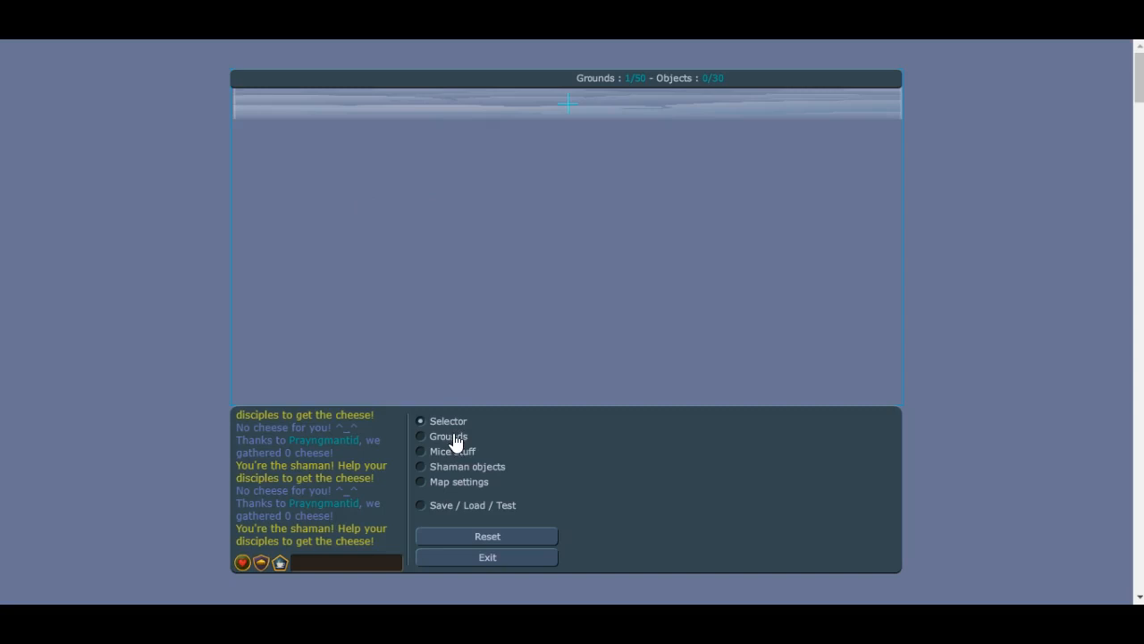
click(420, 436)
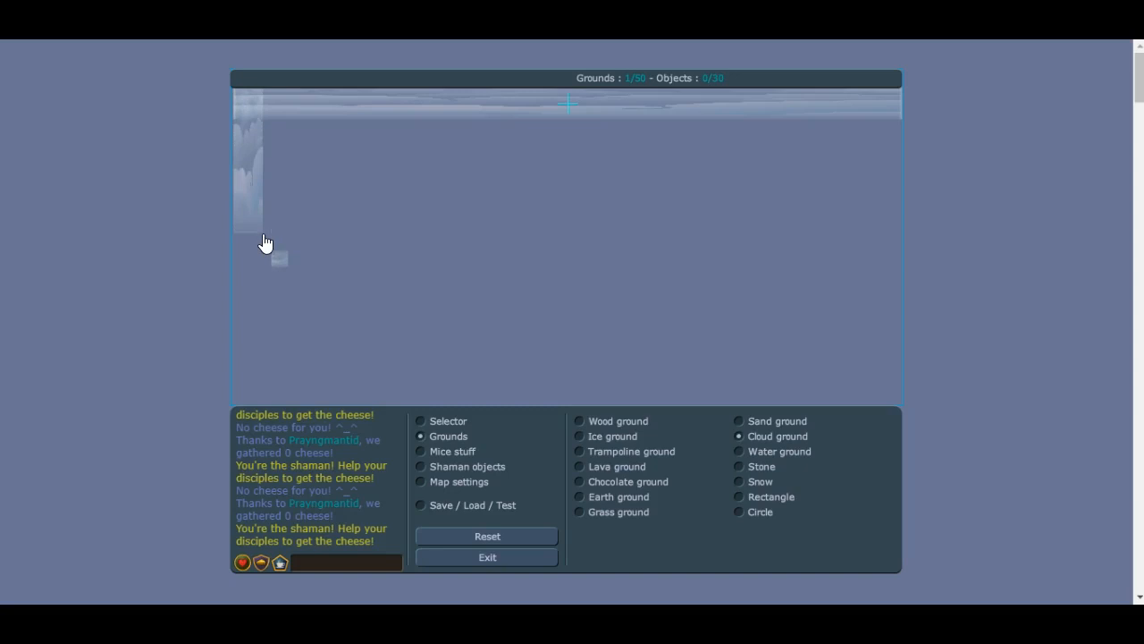
click(874, 98)
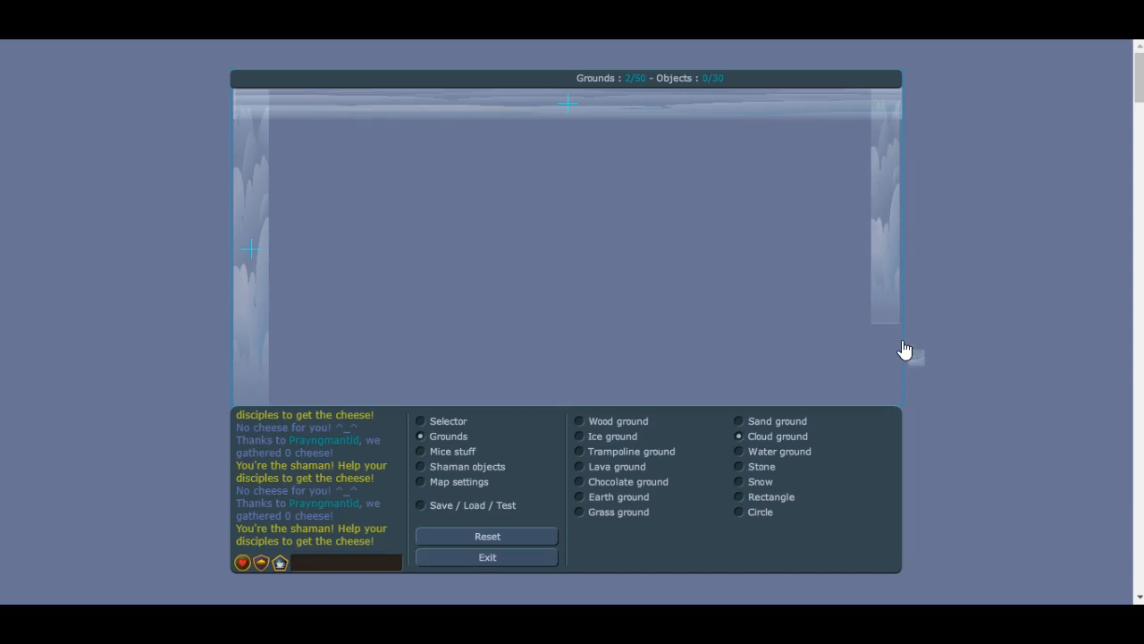
click(904, 349)
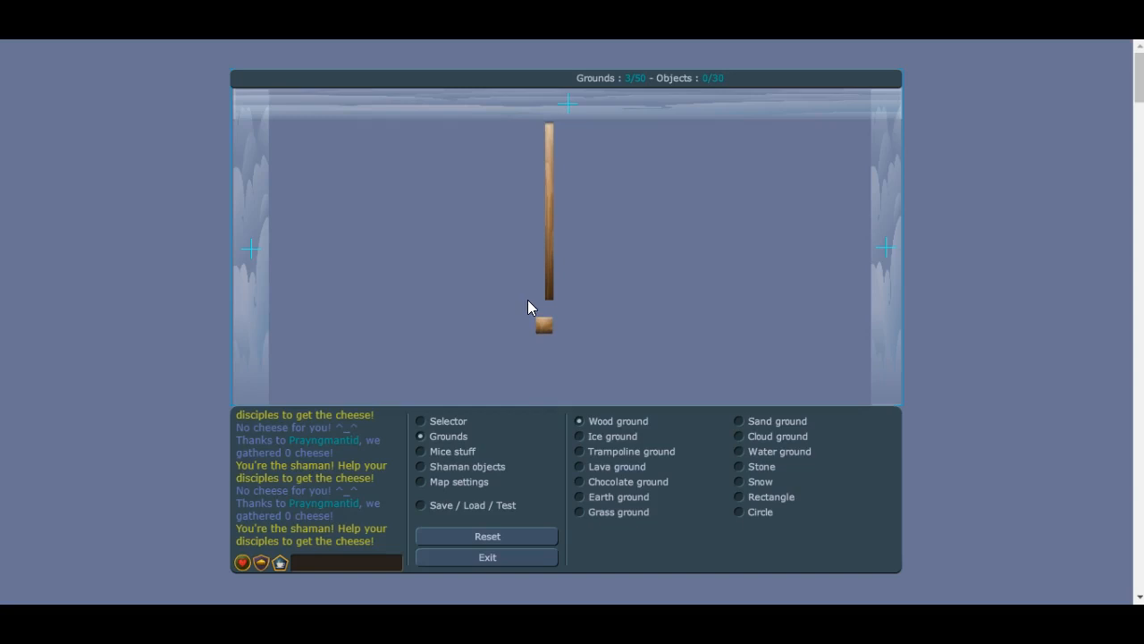
Draw the tall wood post on a wood bar with chocolate stoppers at both bar ends.
drag(522, 324, 640, 324)
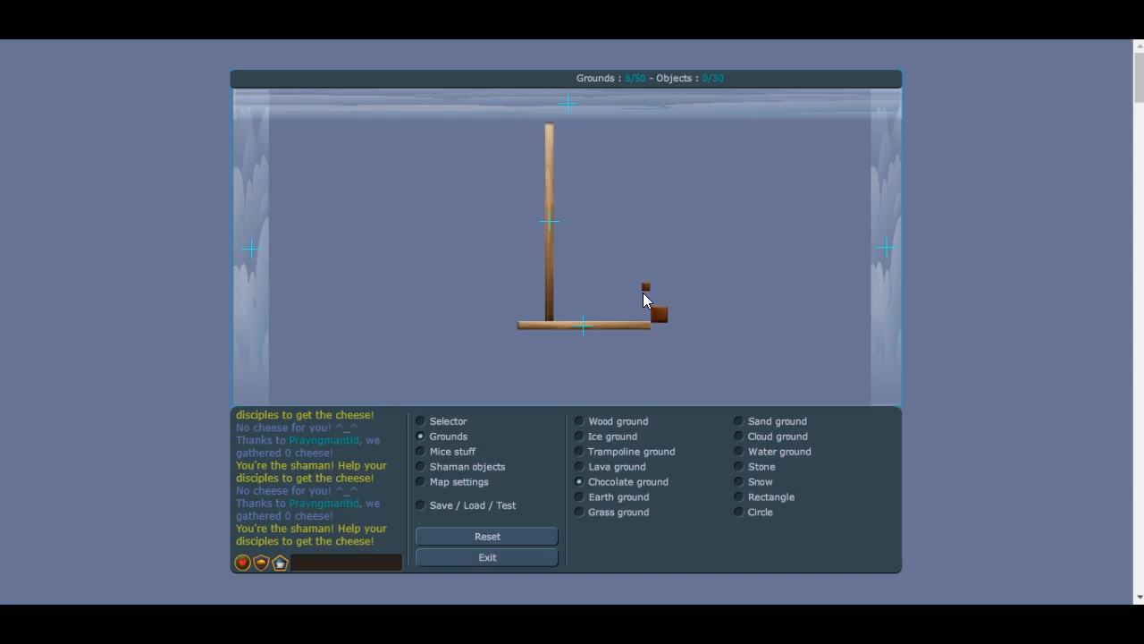
click(645, 301)
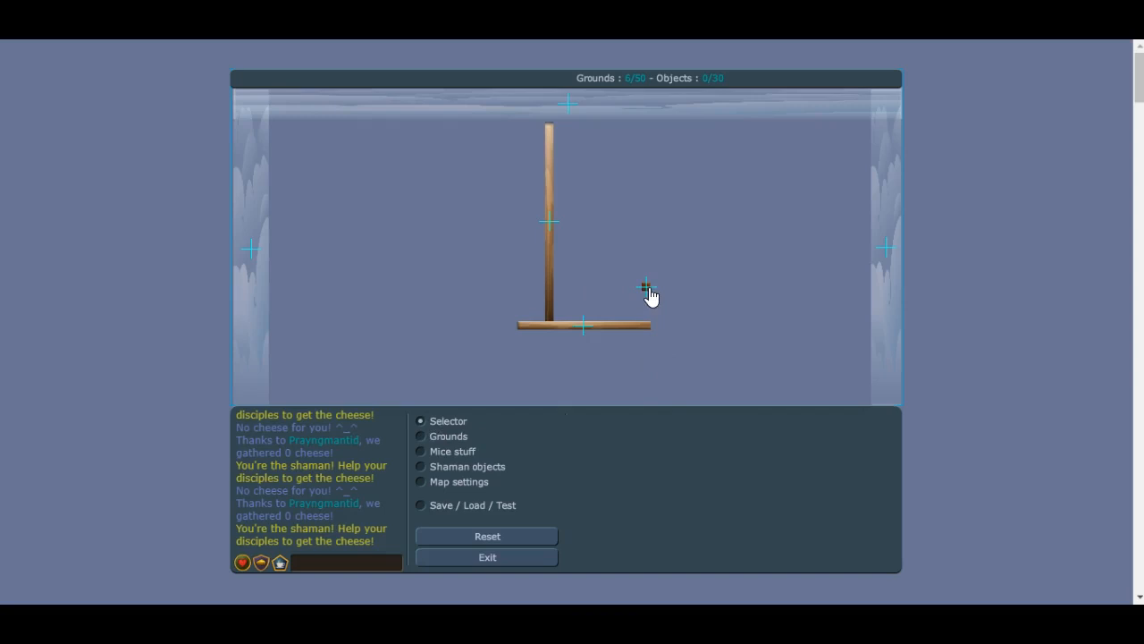
click(421, 437)
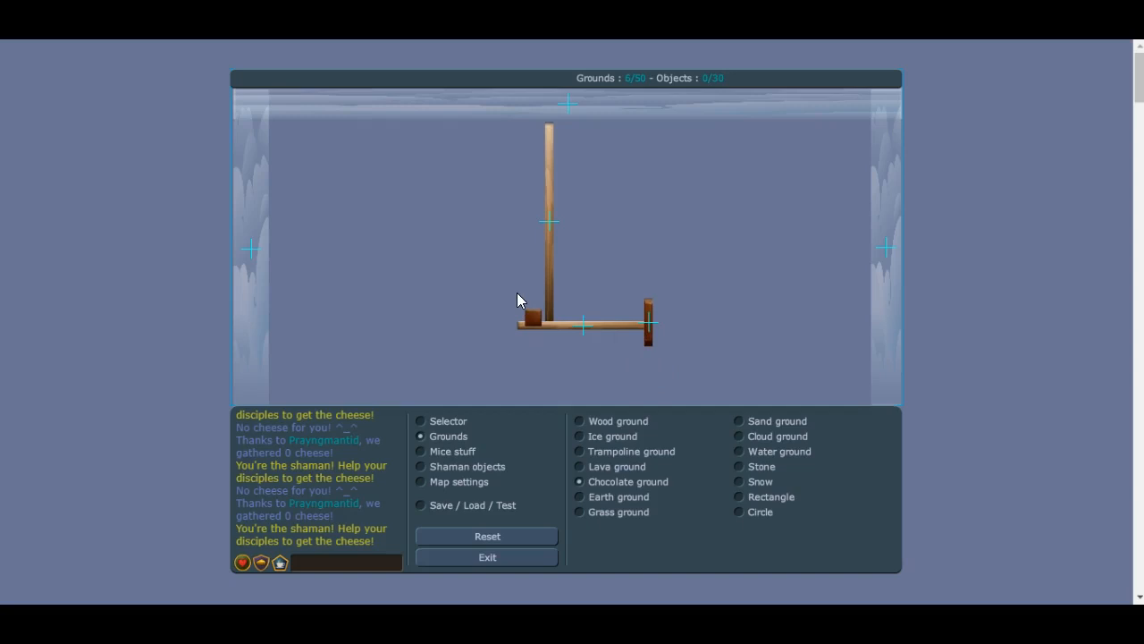
click(523, 304)
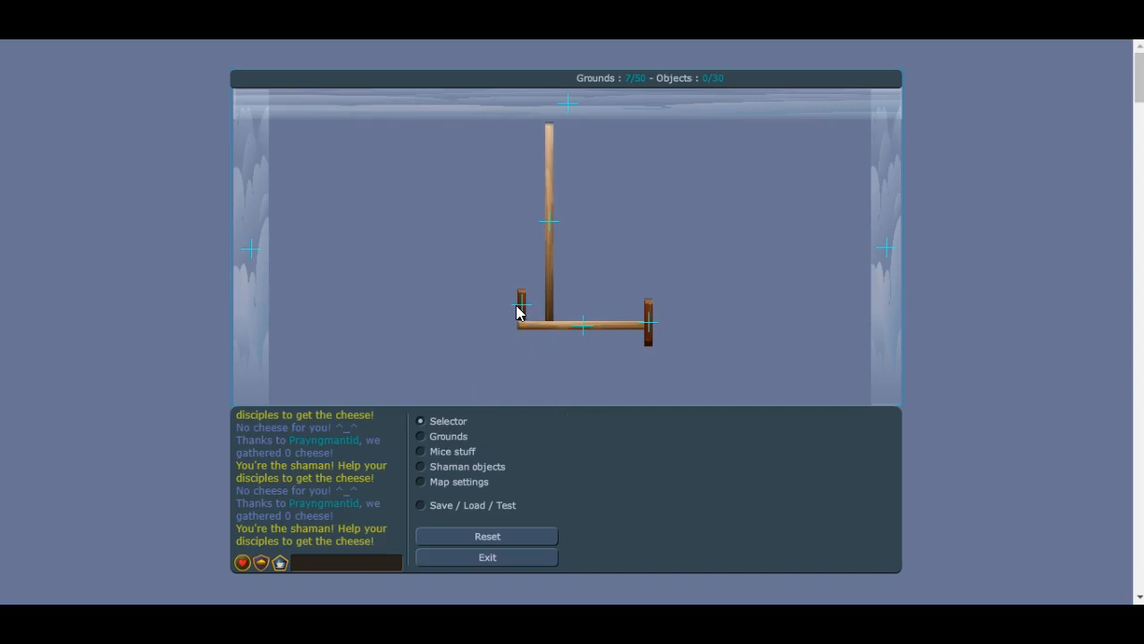
click(522, 301)
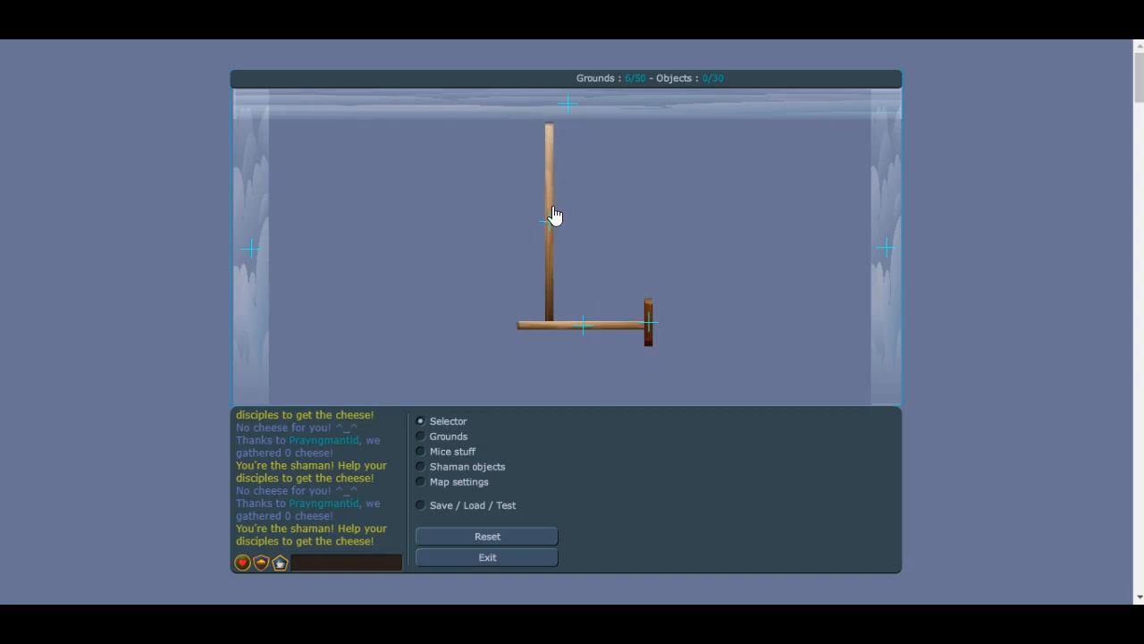
Duplicate the wooden post and set the copy at the bar's right end.
click(581, 315)
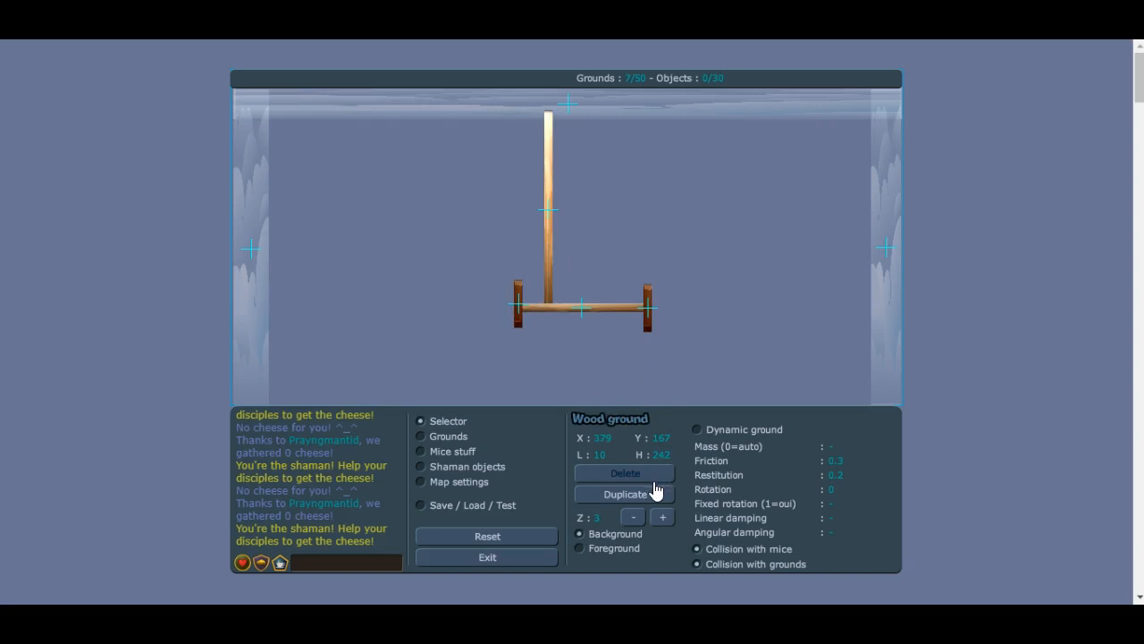
click(626, 493)
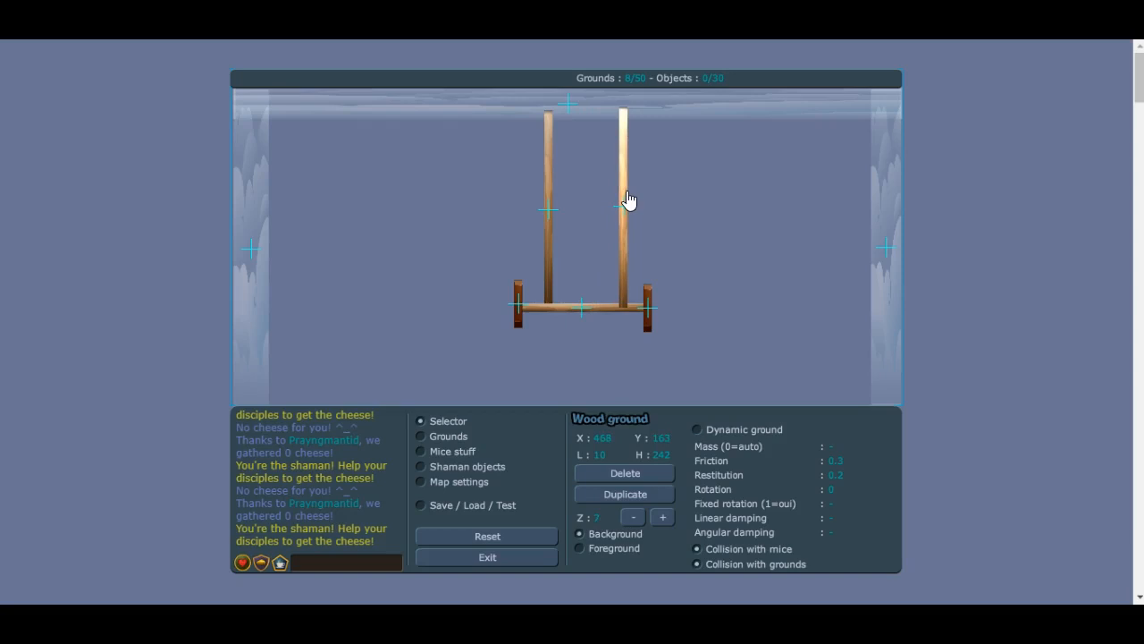
click(420, 451)
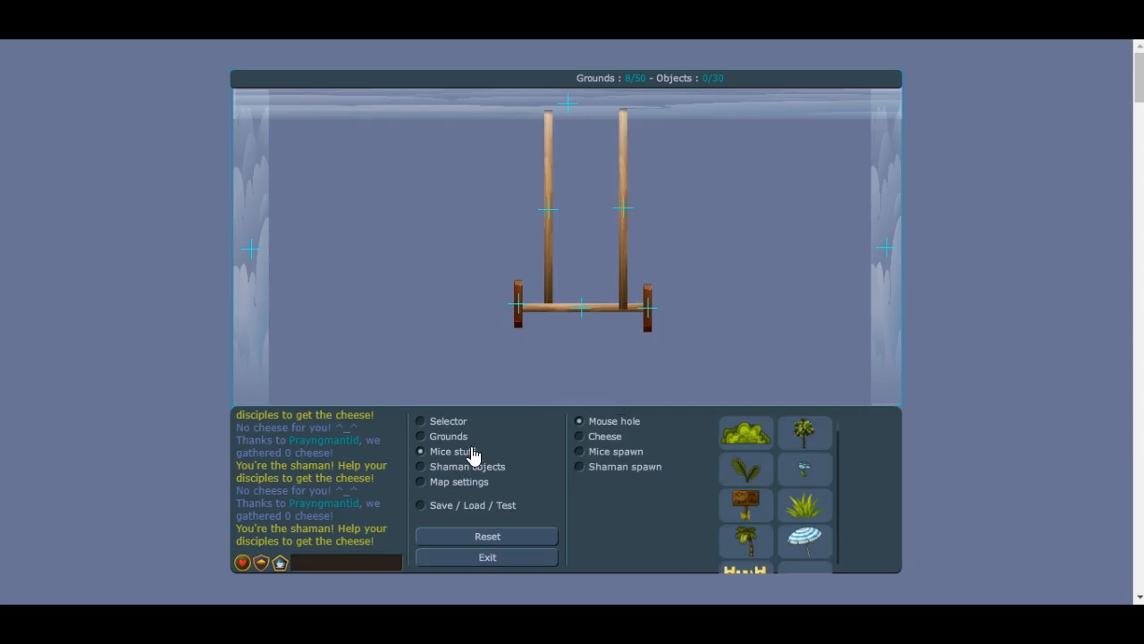
Place a Mice spawn point on the bottom wooden bar between the posts.
click(579, 450)
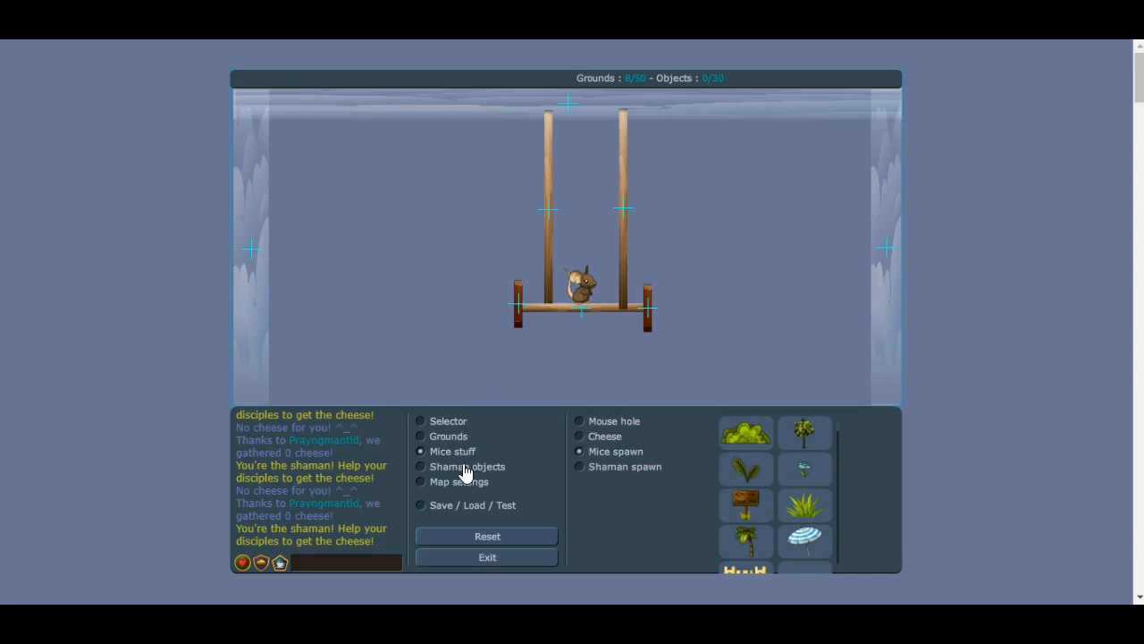
click(422, 422)
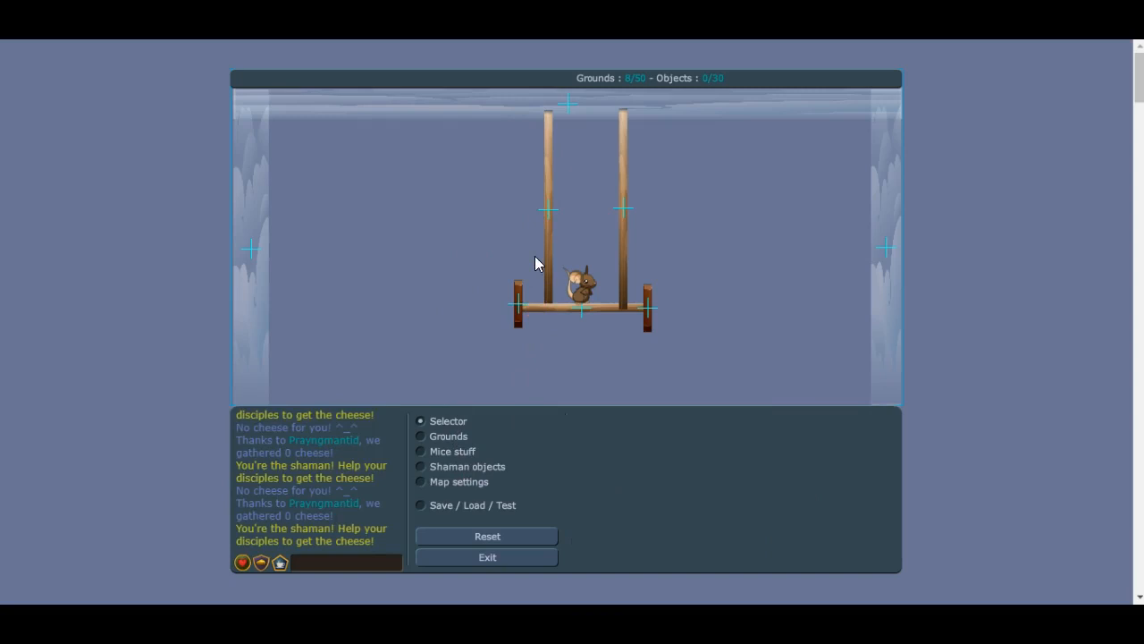
Tick Dynamic ground on the swing's bottom bar and wooden pieces.
click(581, 311)
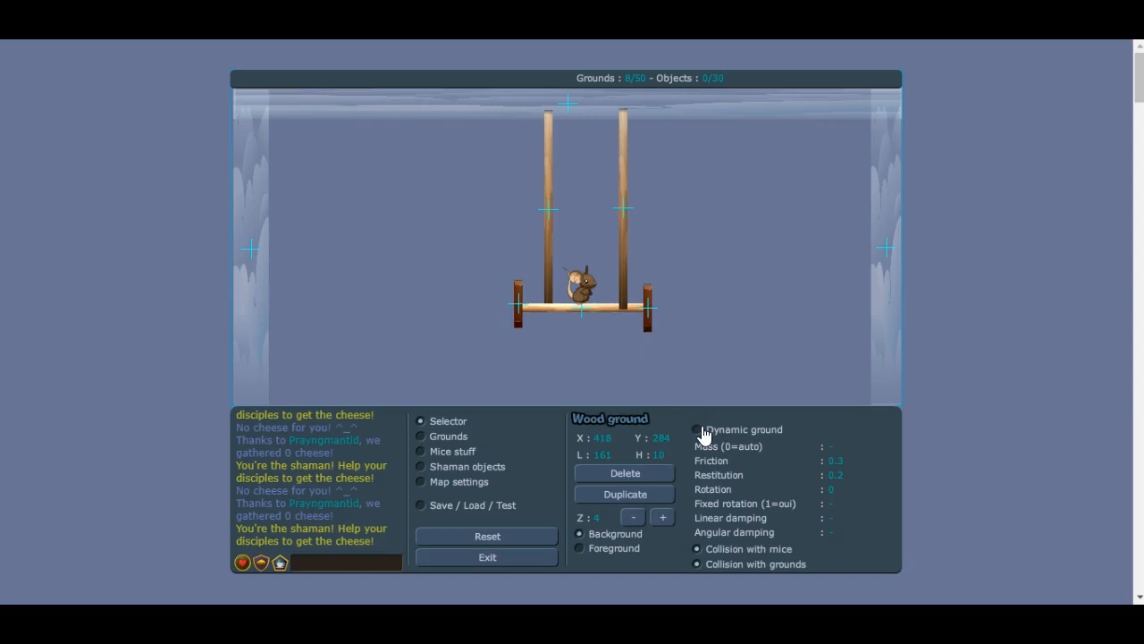
click(698, 429)
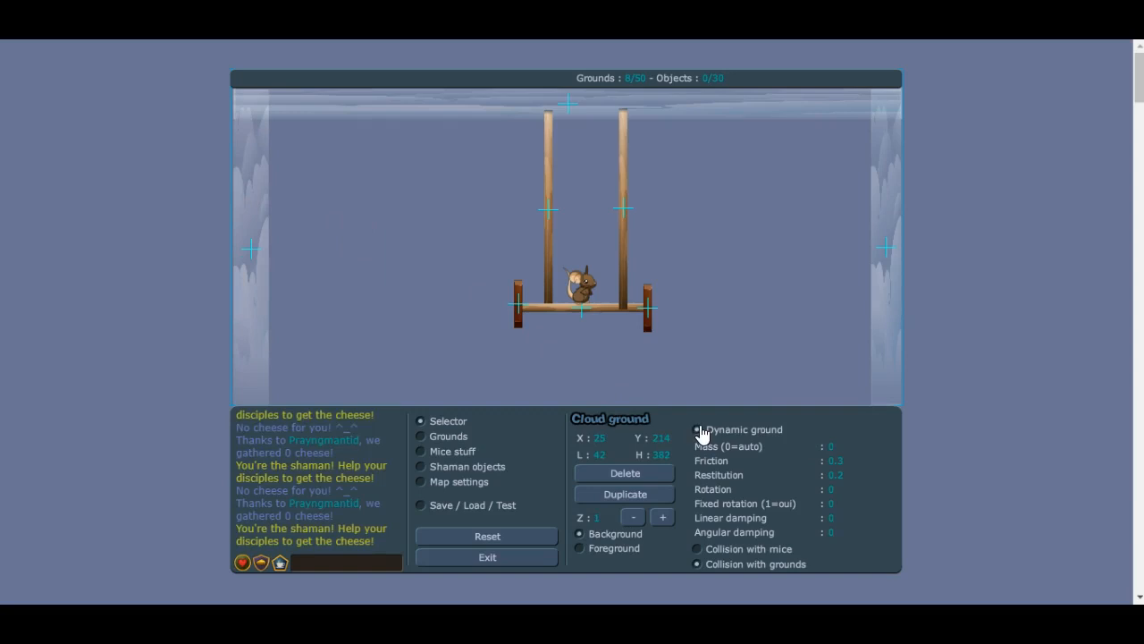
click(420, 465)
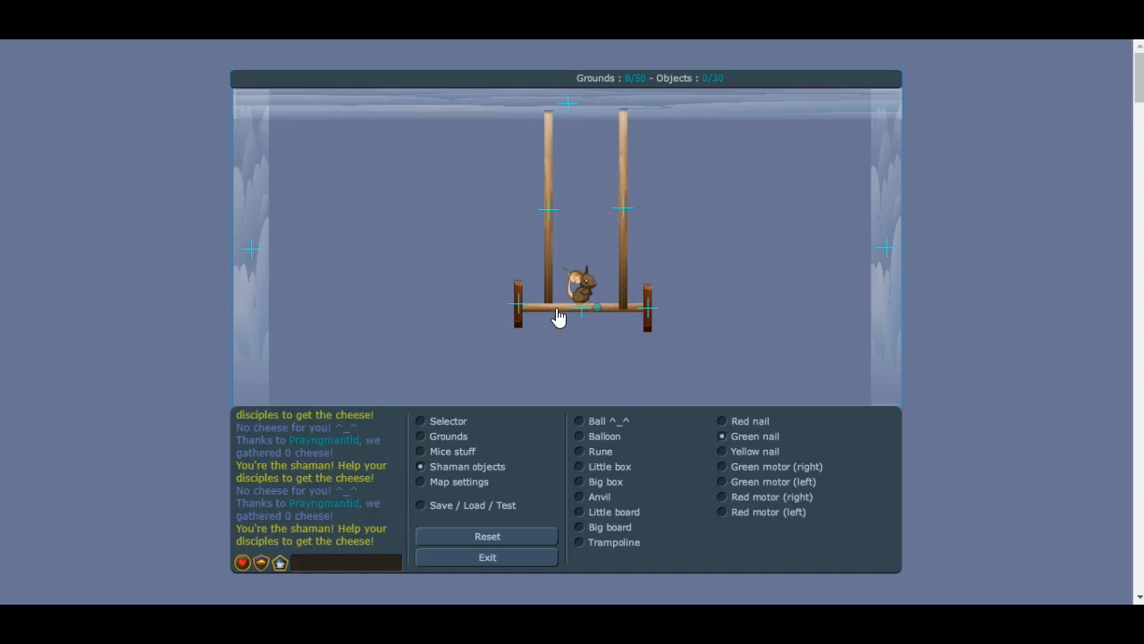
Nail the bottom bar to the frame and add another nail to the swing.
click(558, 314)
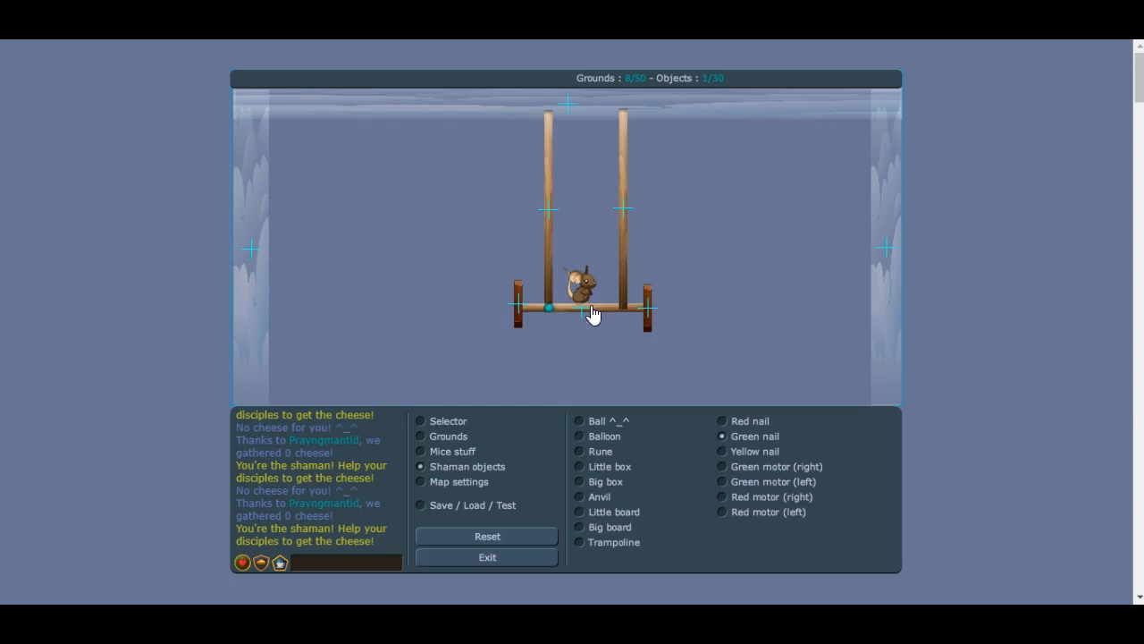
mouse_move(625, 319)
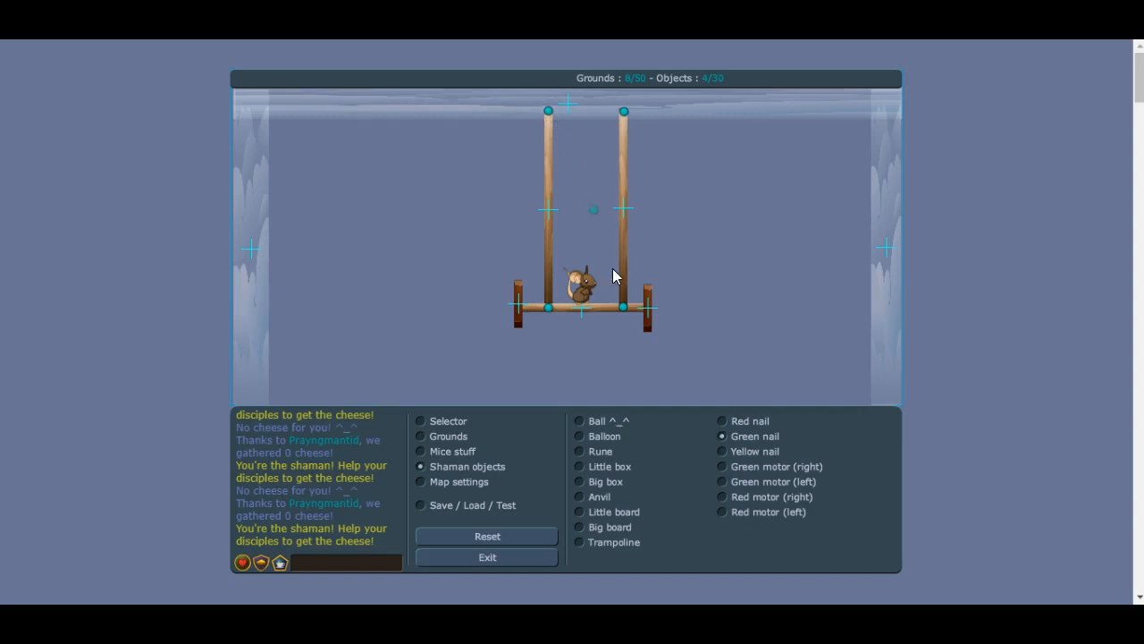
click(722, 450)
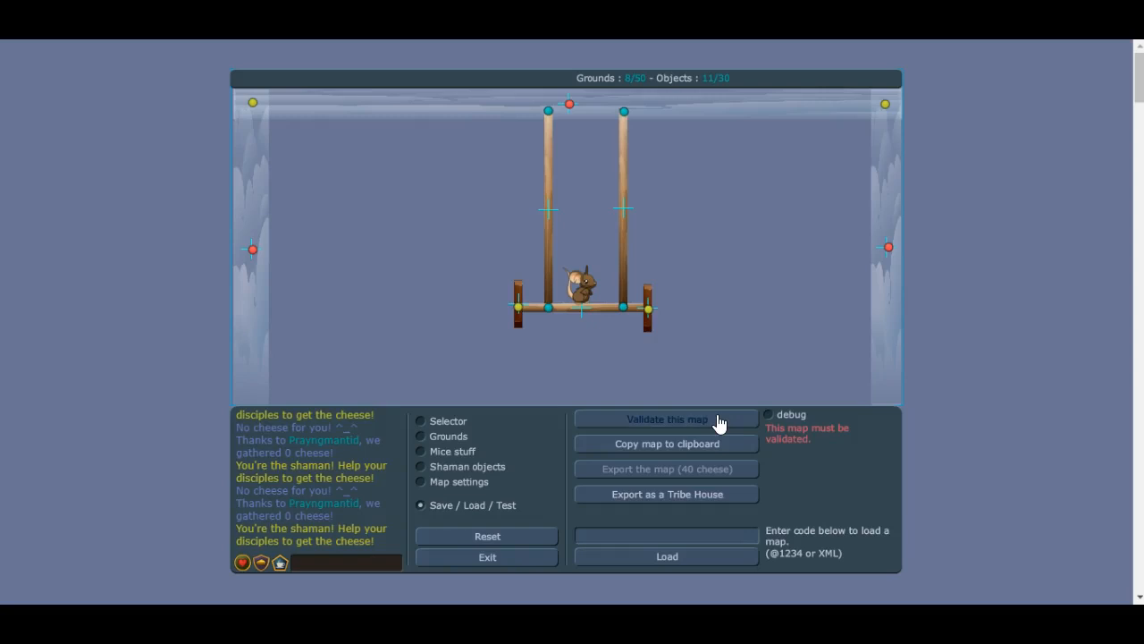
Validate the map, watch the swing sway in play, and return to the editor.
click(665, 419)
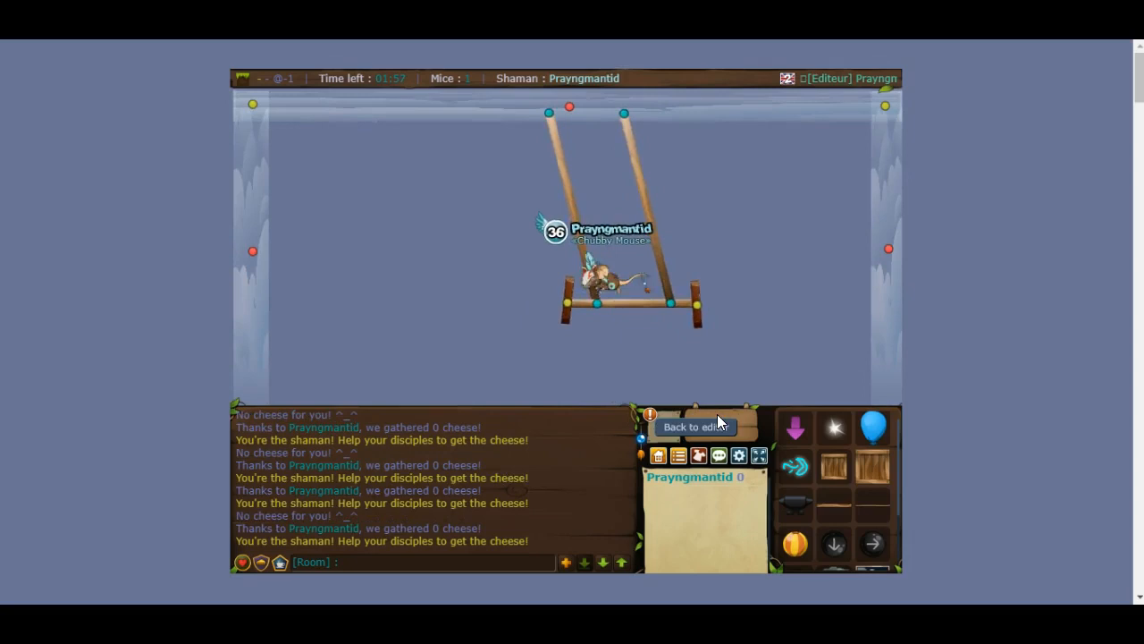
click(693, 425)
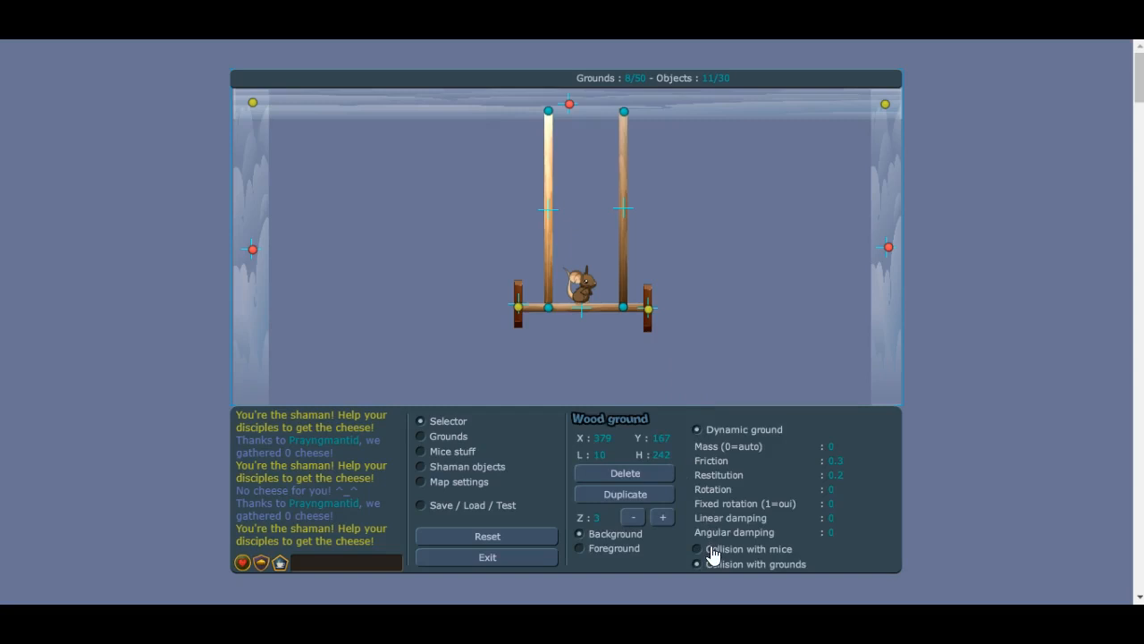